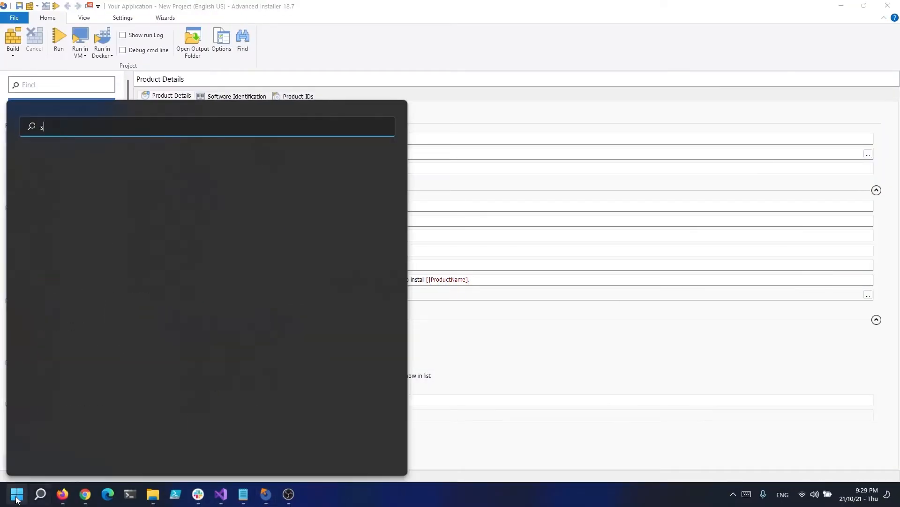
- Search the Start menu for services.msc to find the Services console
text(ervices.msc)
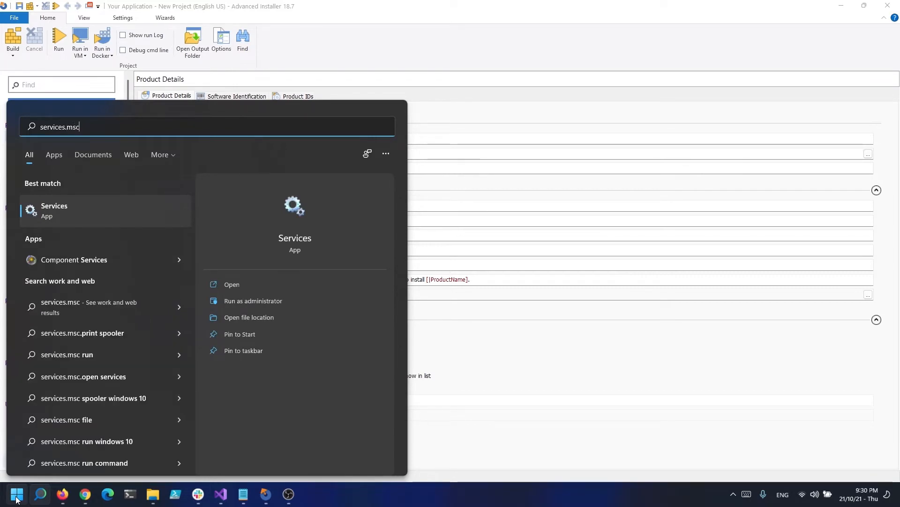
mouse_move(2, 454)
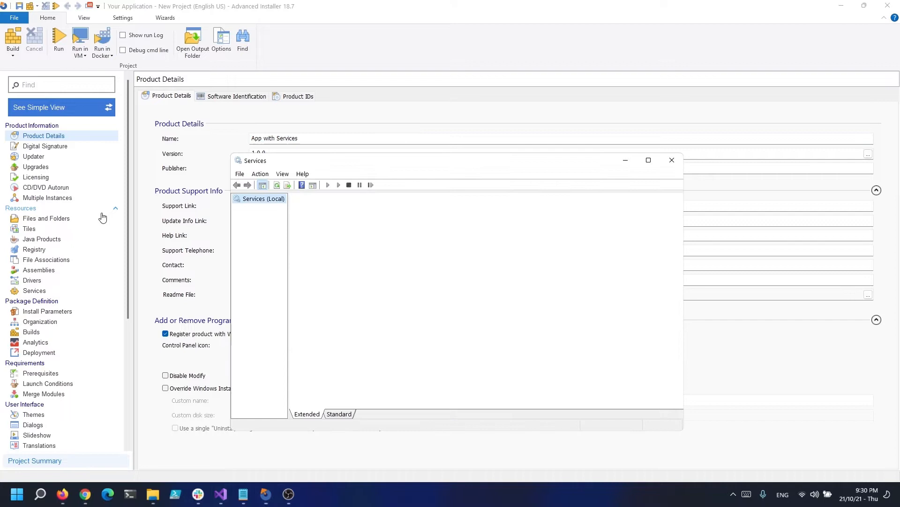
- Show the local services list and bring up the ActiveX Installer service's properties
click(263, 199)
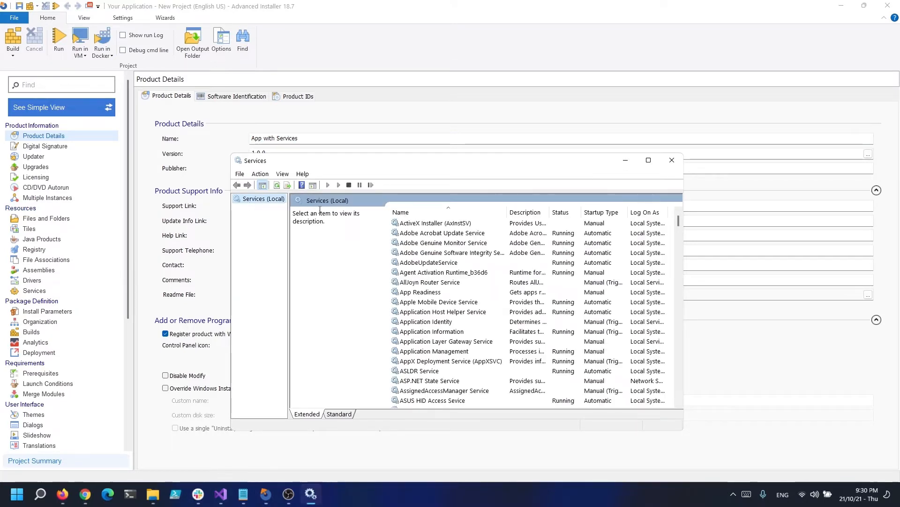
mouse_move(425, 229)
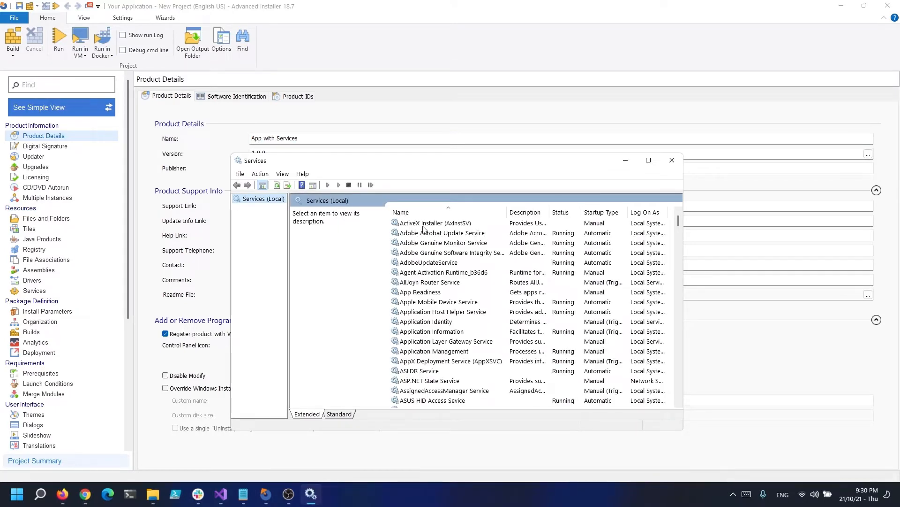
click(434, 224)
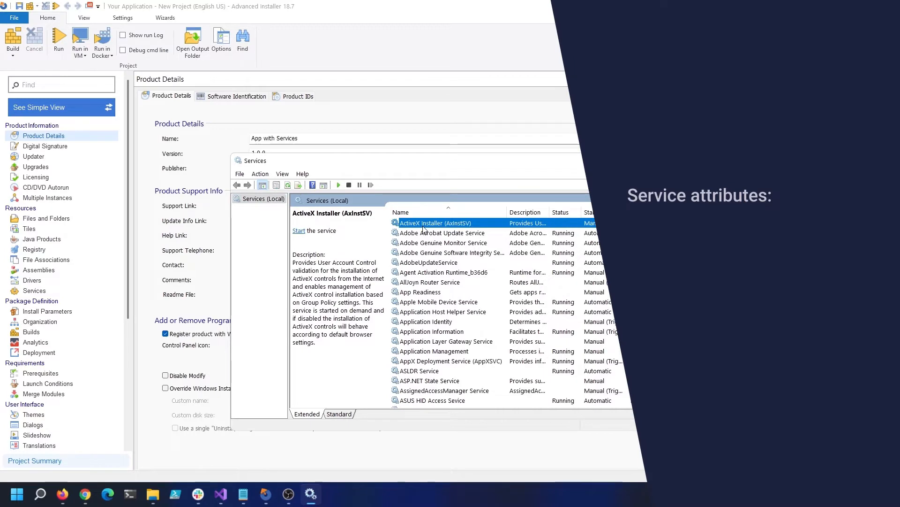
double_click(436, 223)
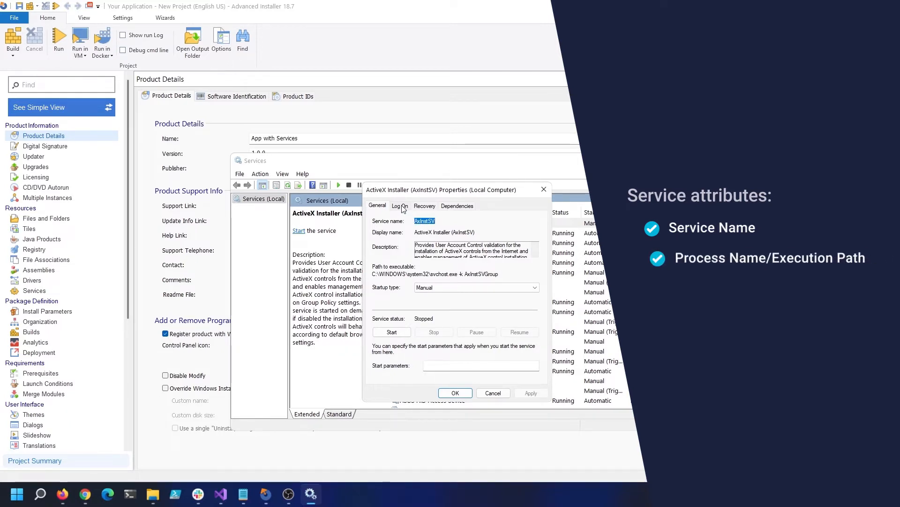
- Review the service's Log On, Recovery and Dependencies settings, including the RPC dependency
click(399, 206)
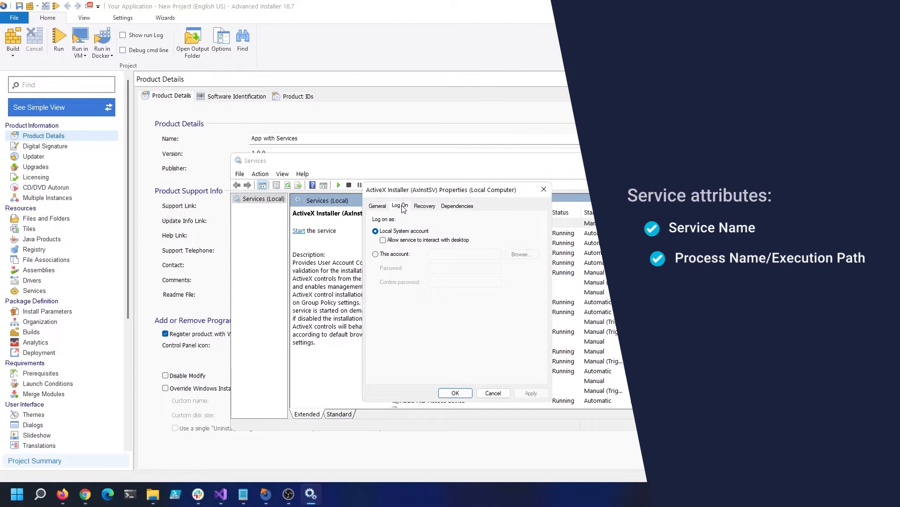
click(424, 205)
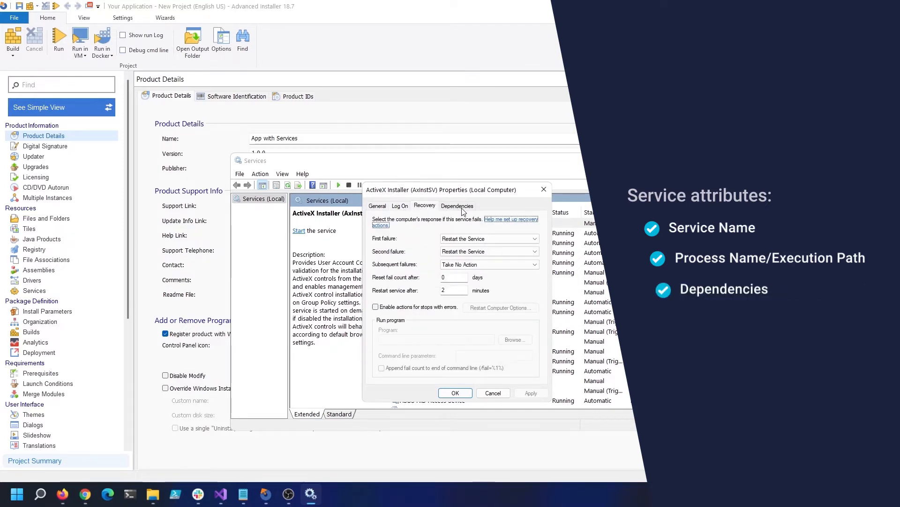
click(458, 205)
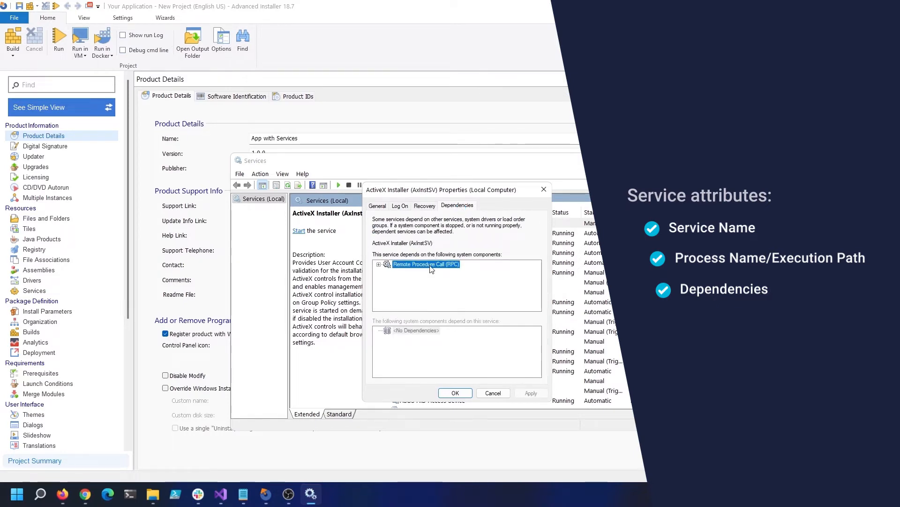
click(379, 264)
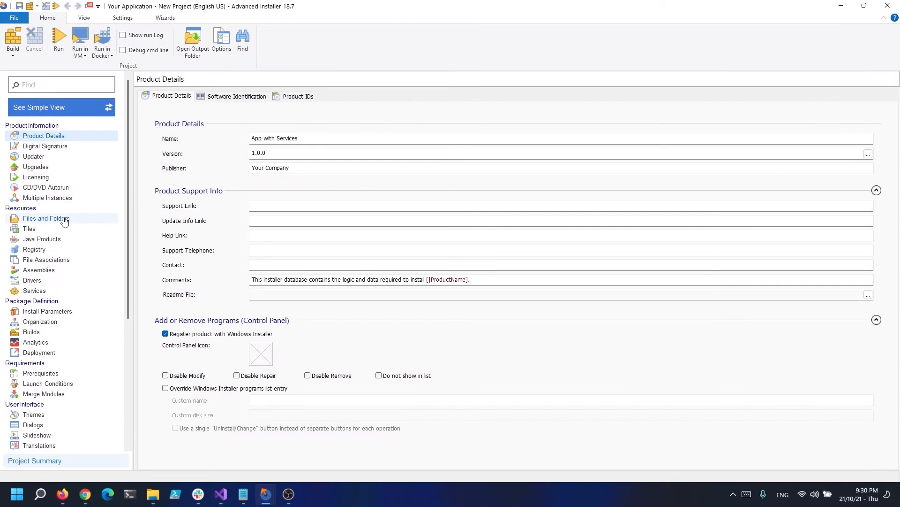
- Add UpdateApplication.exe from the Desktop to the project's Application Folder
click(45, 218)
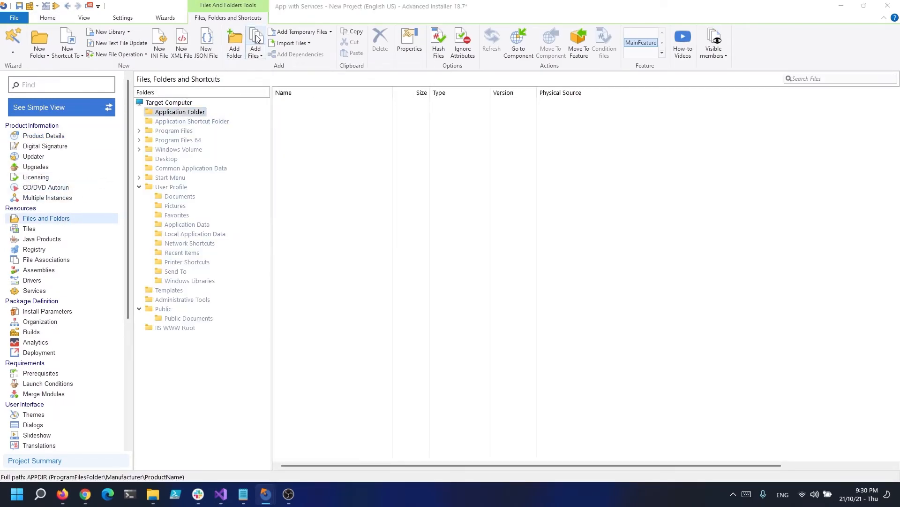
click(256, 39)
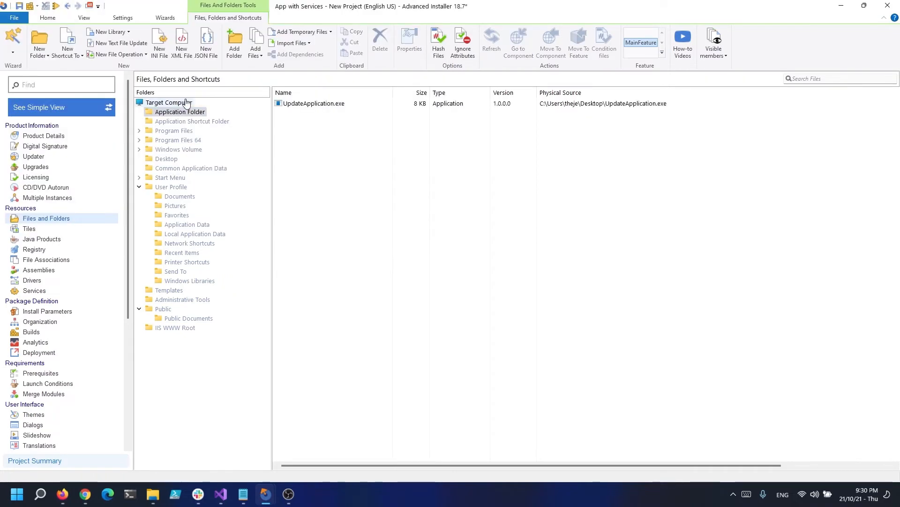
mouse_move(119, 197)
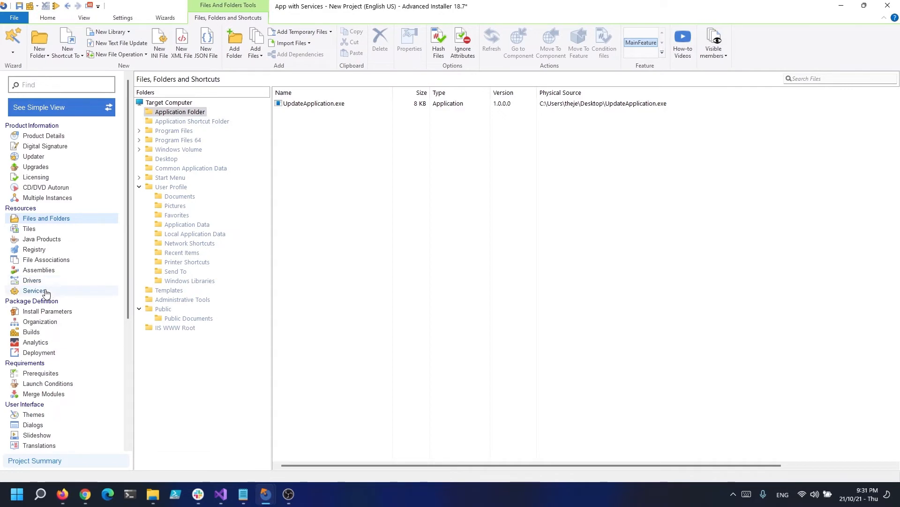
- Register UpdateApplication.exe as a new service under Services to Install
click(33, 291)
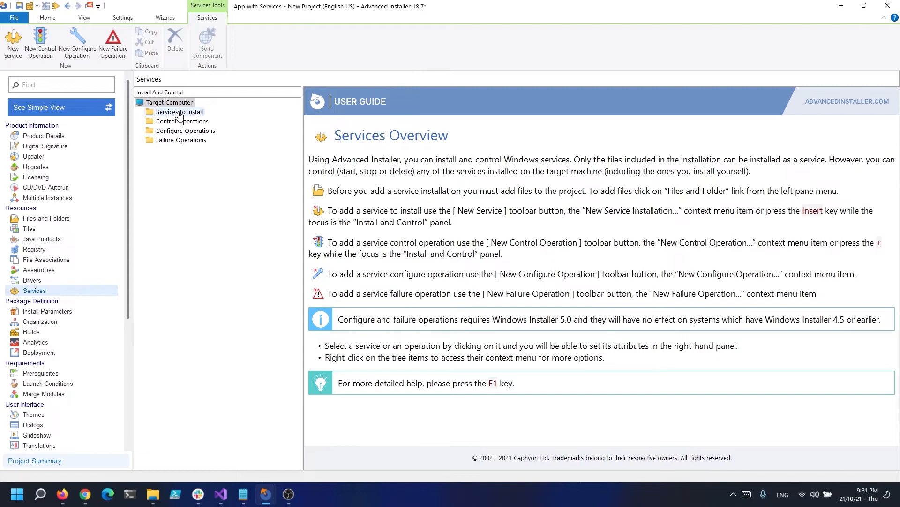
click(179, 111)
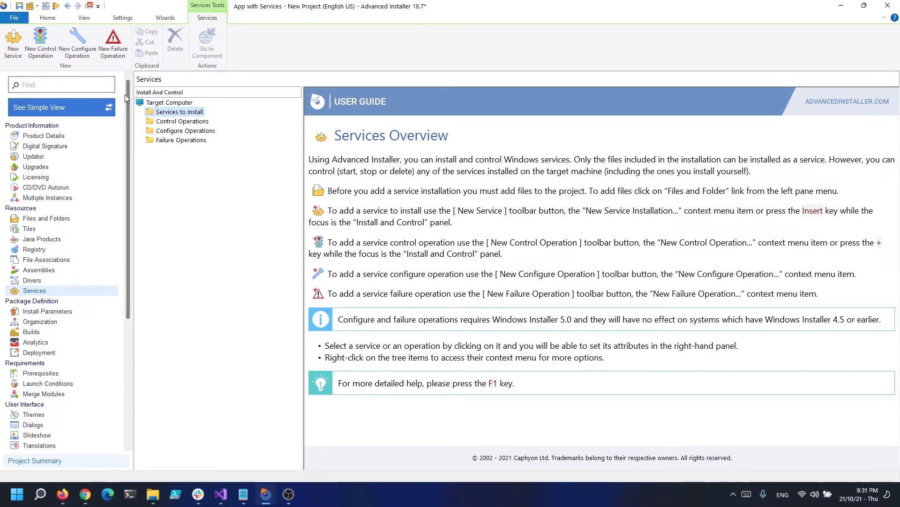
click(14, 39)
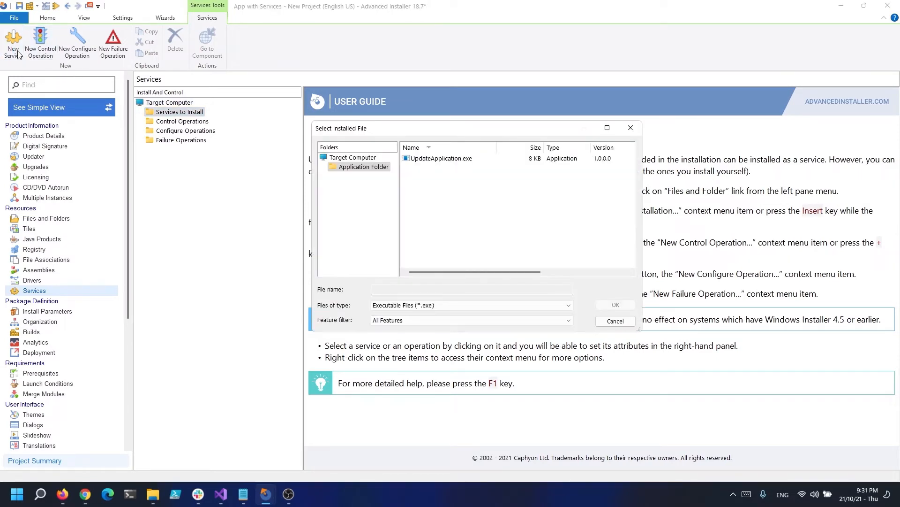
mouse_move(446, 161)
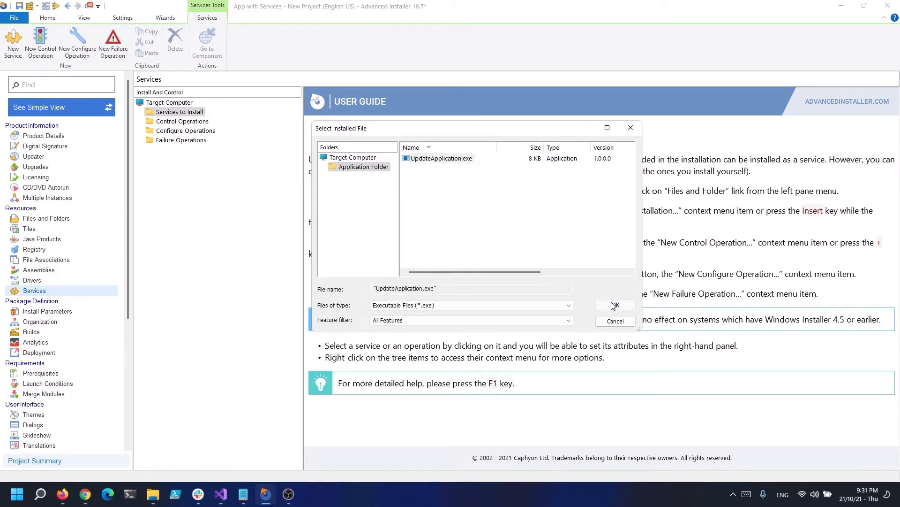
click(616, 305)
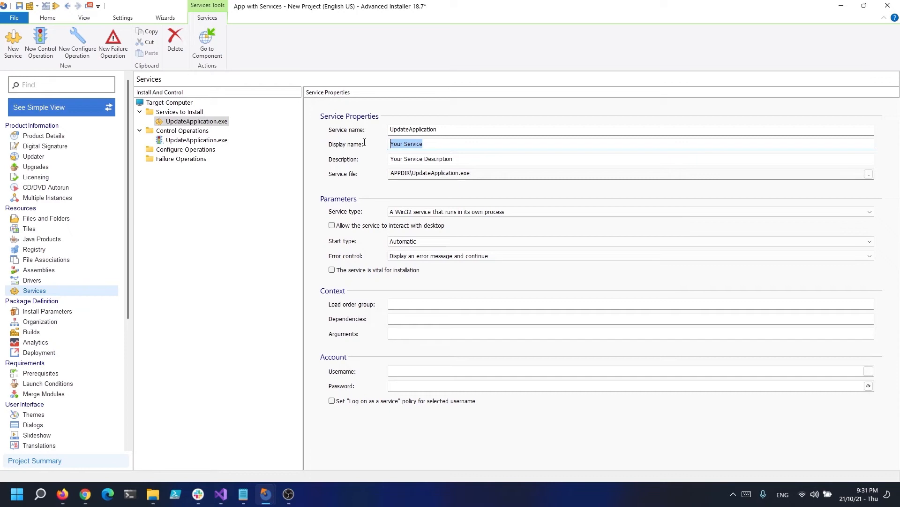
- Set display name Updater and description 'Updates the application automatically', renaming the control operations too
text(Updater)
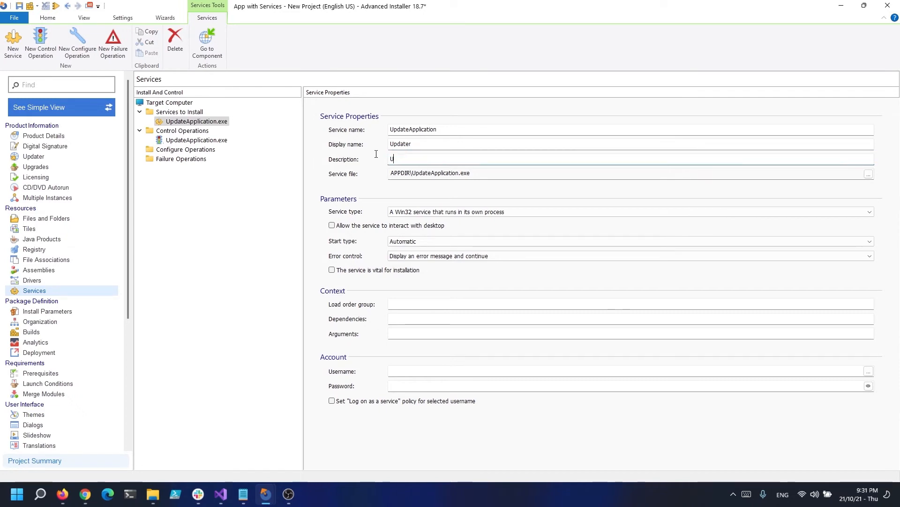
text(pdates)
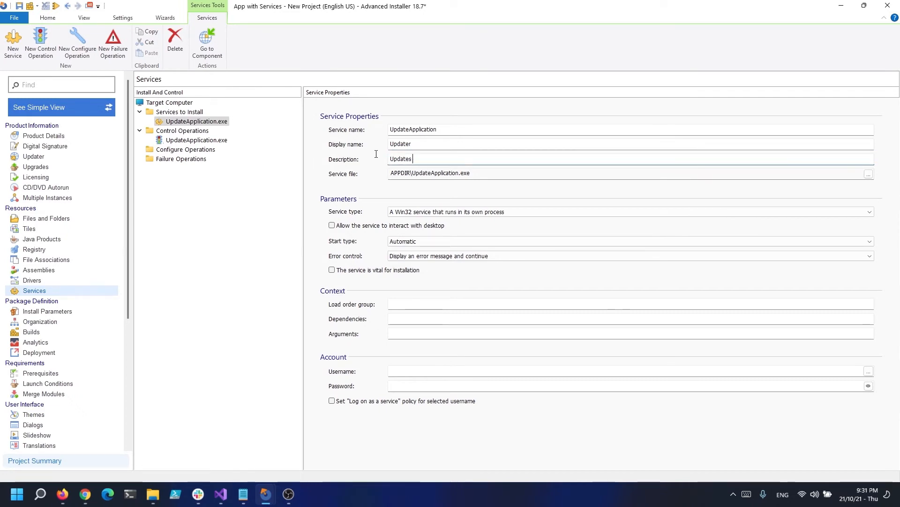
text(the application)
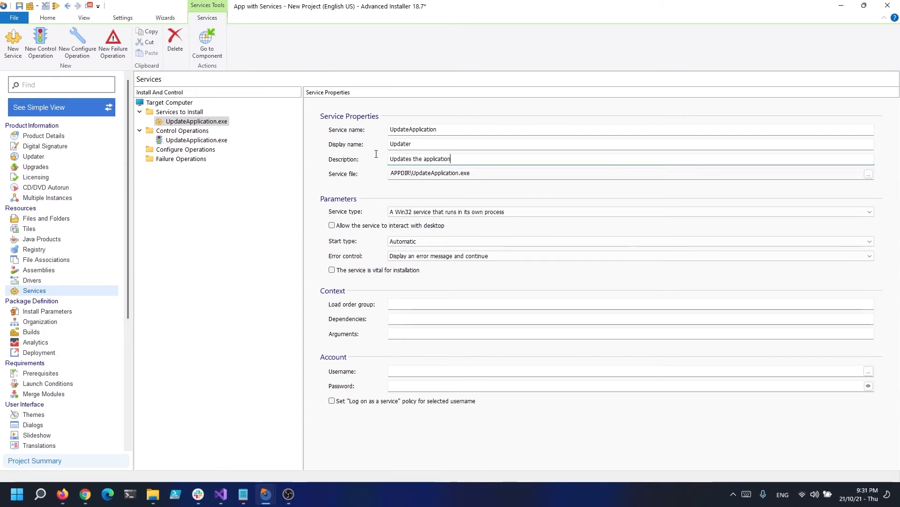
text(automatically)
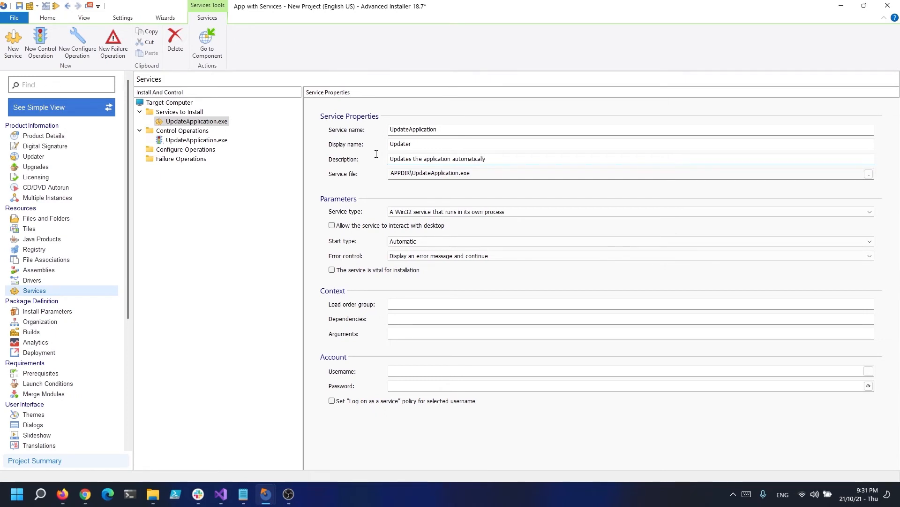
mouse_move(342, 149)
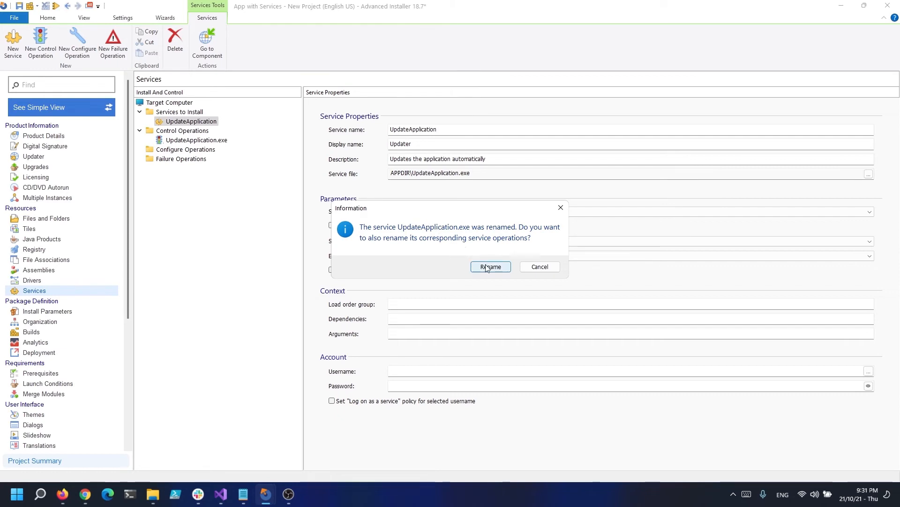
click(490, 267)
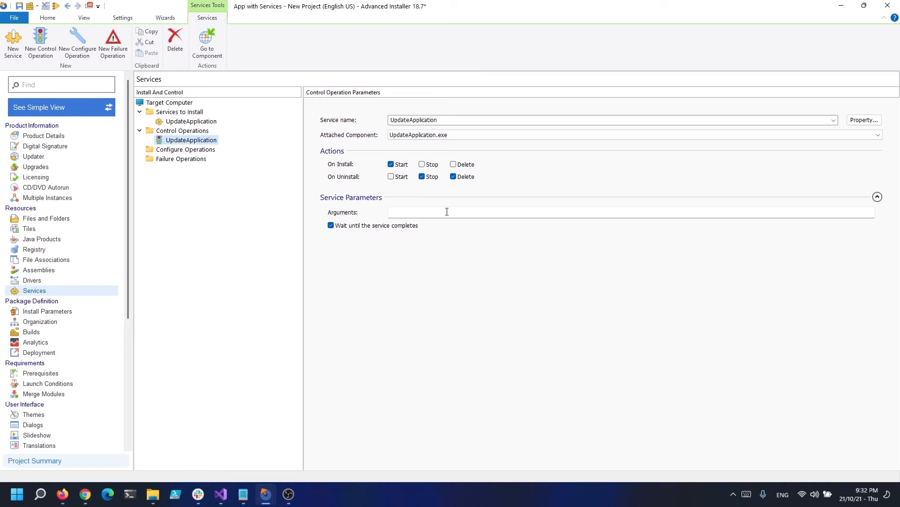
click(390, 164)
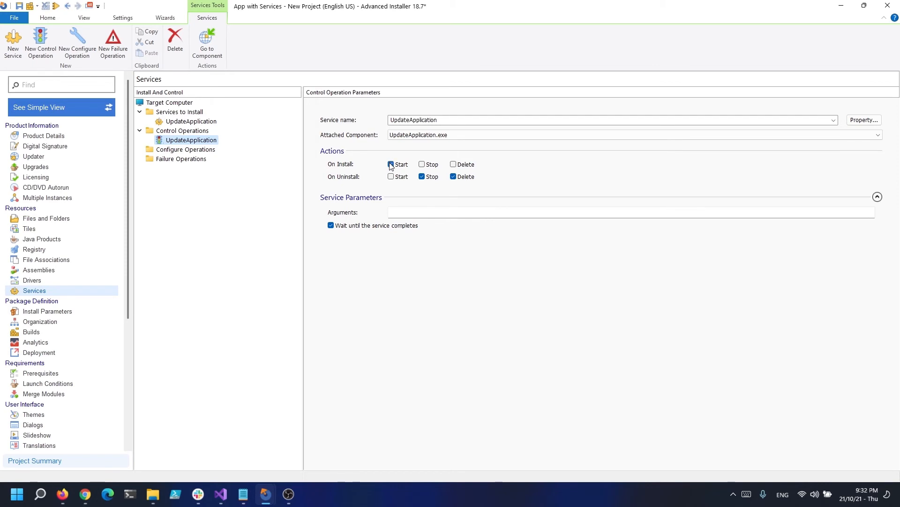
click(391, 164)
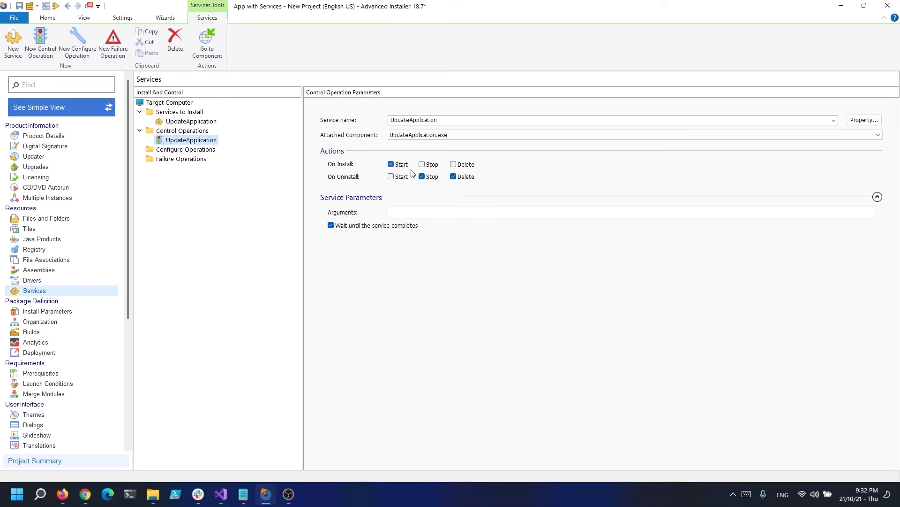
click(422, 177)
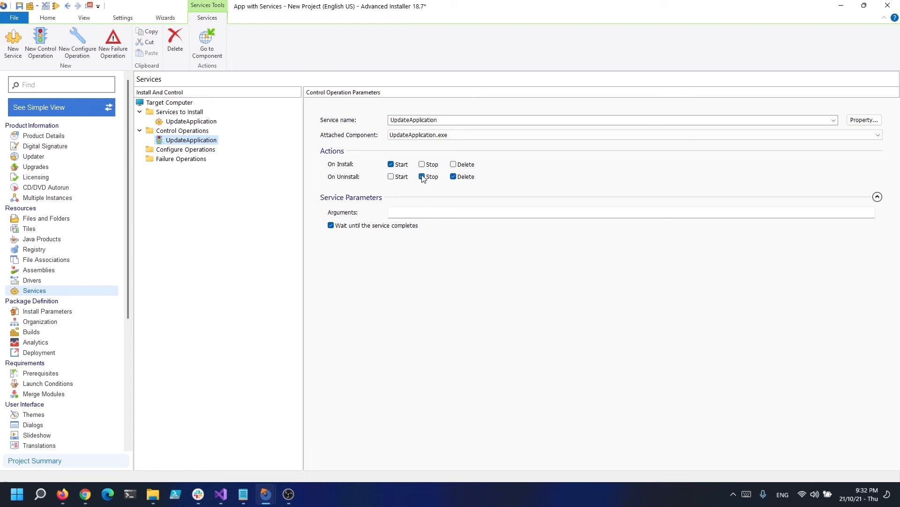
click(423, 176)
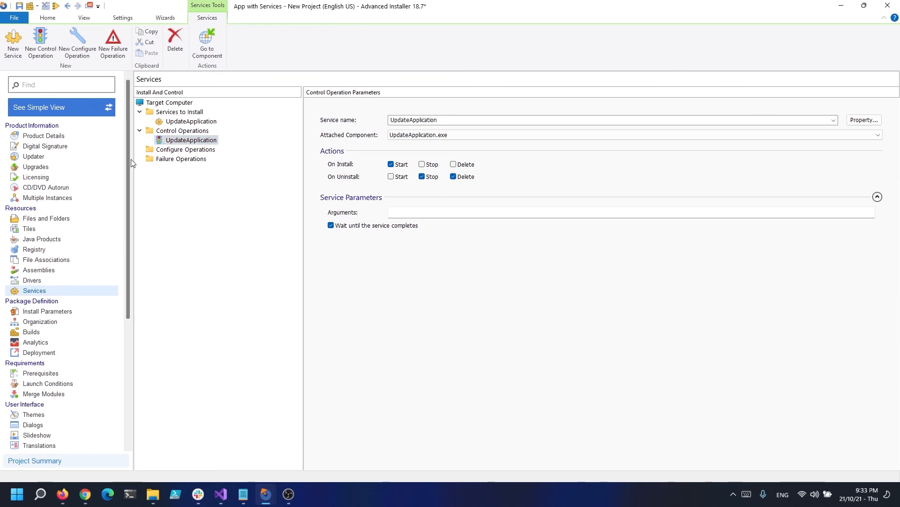
scroll(down, 3)
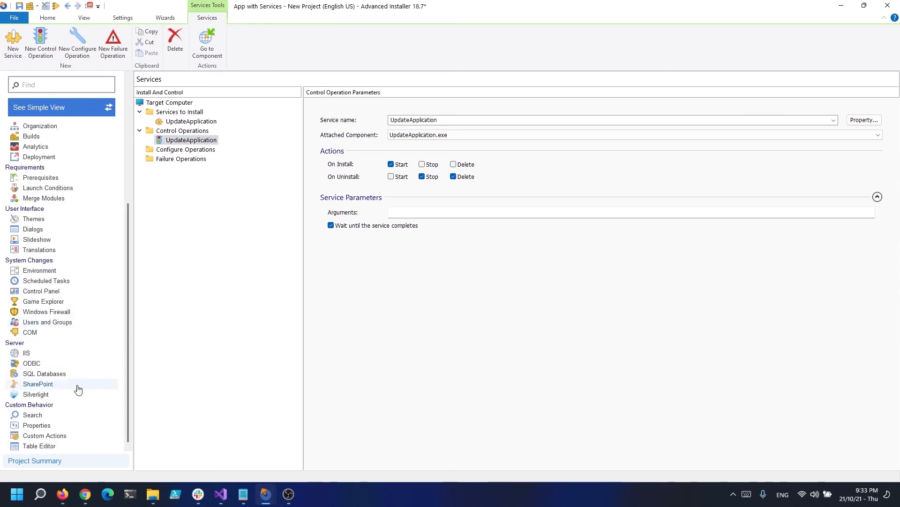
- Show the ServiceInstall and ServiceControl tables in Table Editor, each with an UpdateApplication row
click(40, 445)
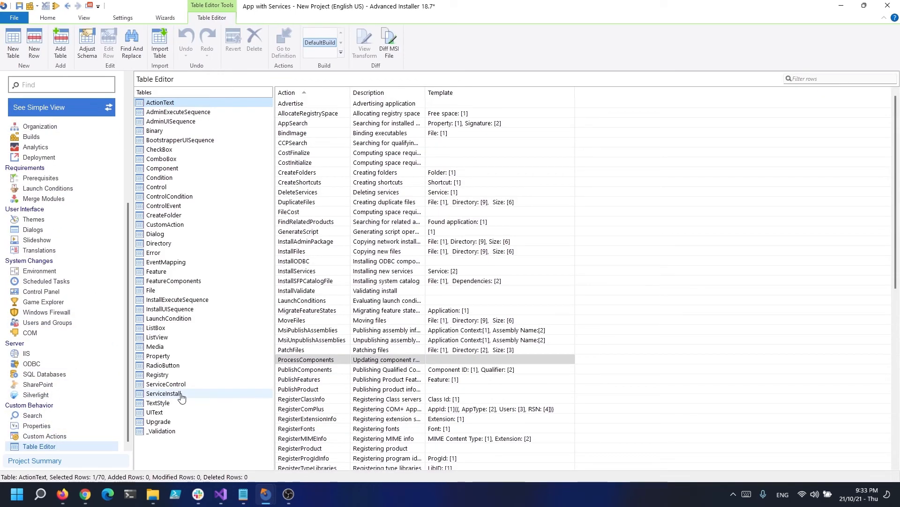
click(164, 393)
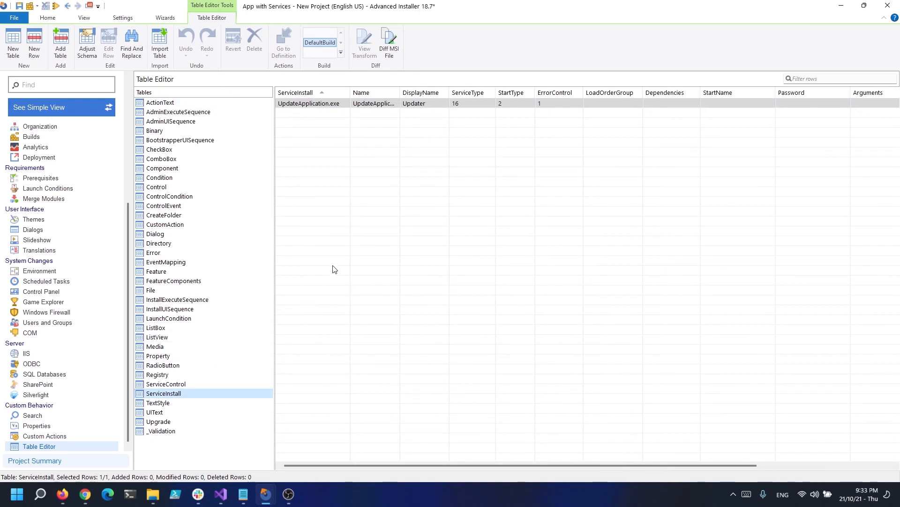
mouse_move(367, 115)
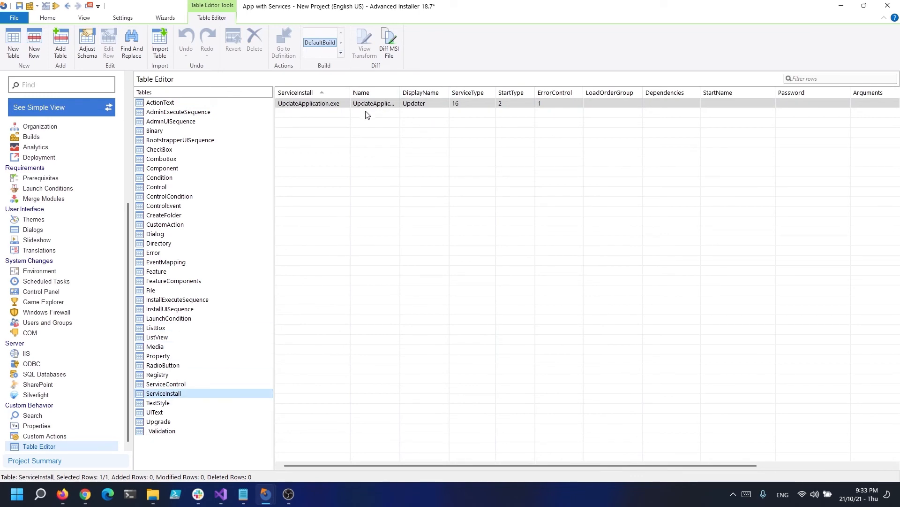
mouse_move(395, 176)
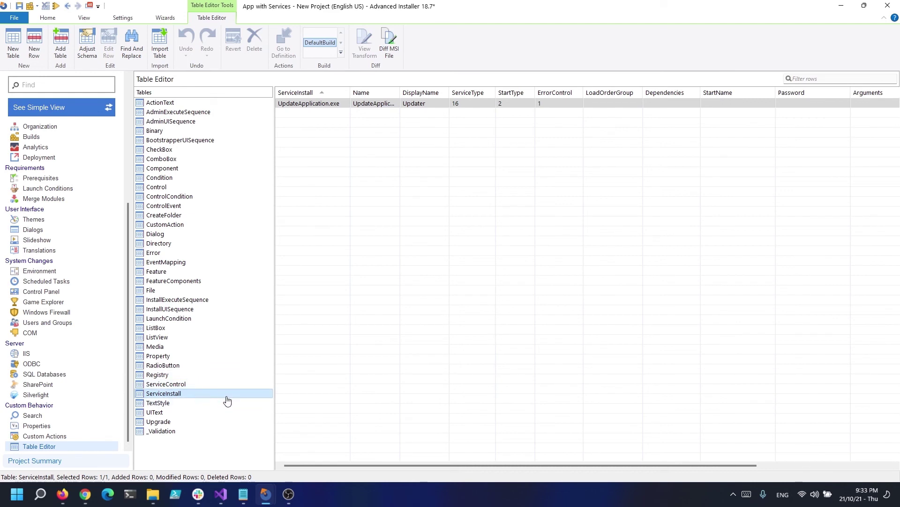
click(166, 384)
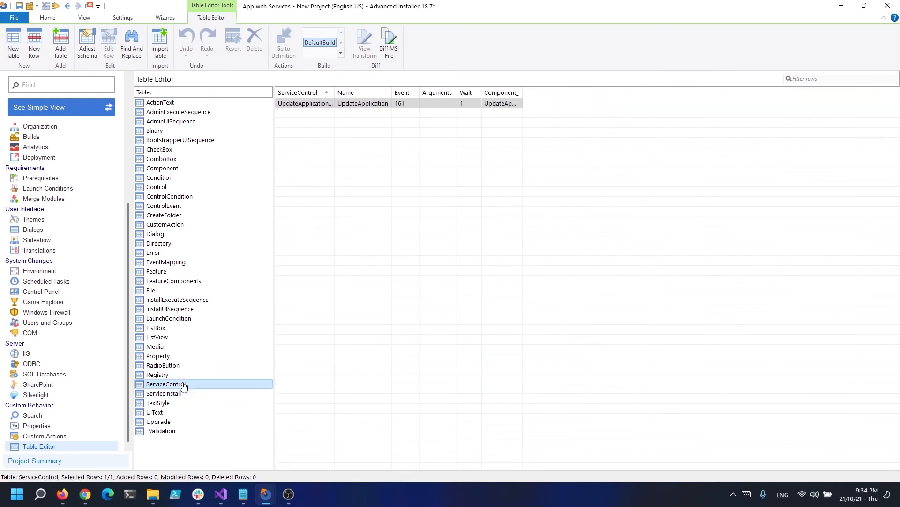